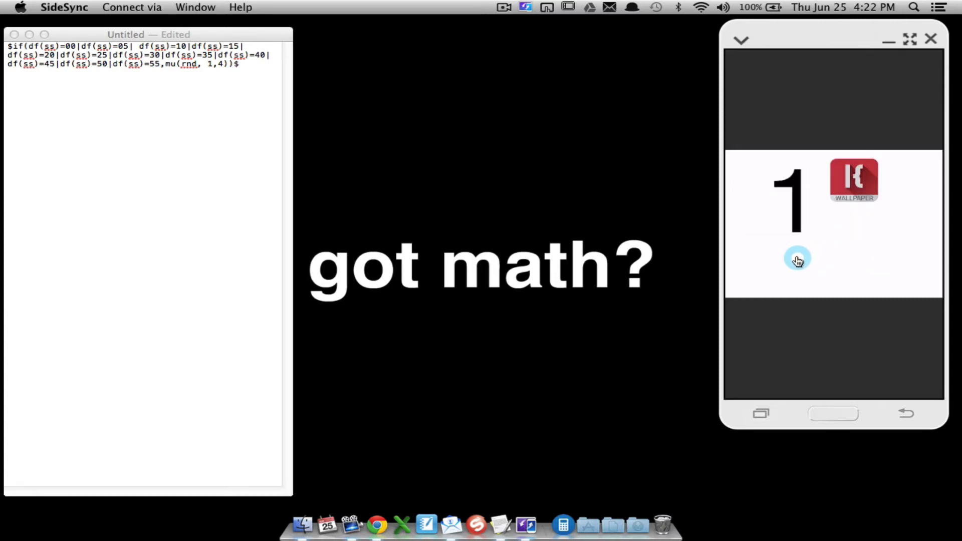
mouse_move(885, 194)
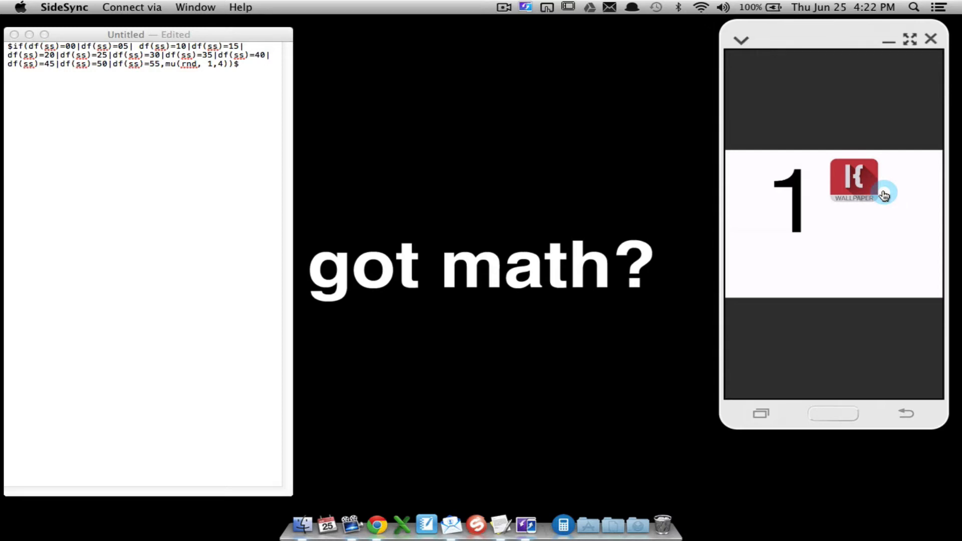
Tap the home screen after the wallpaper cycles to image 2 to show the app dock
click(855, 183)
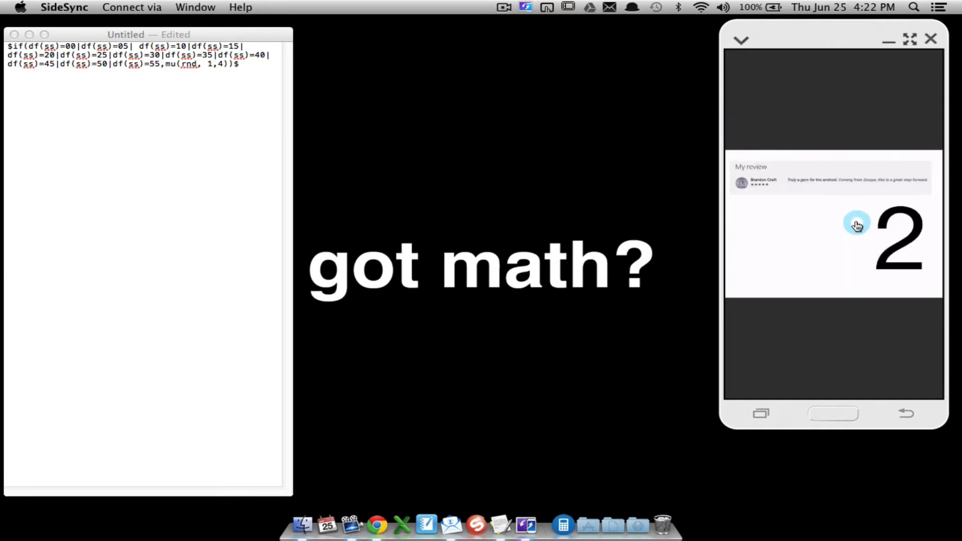
mouse_move(841, 216)
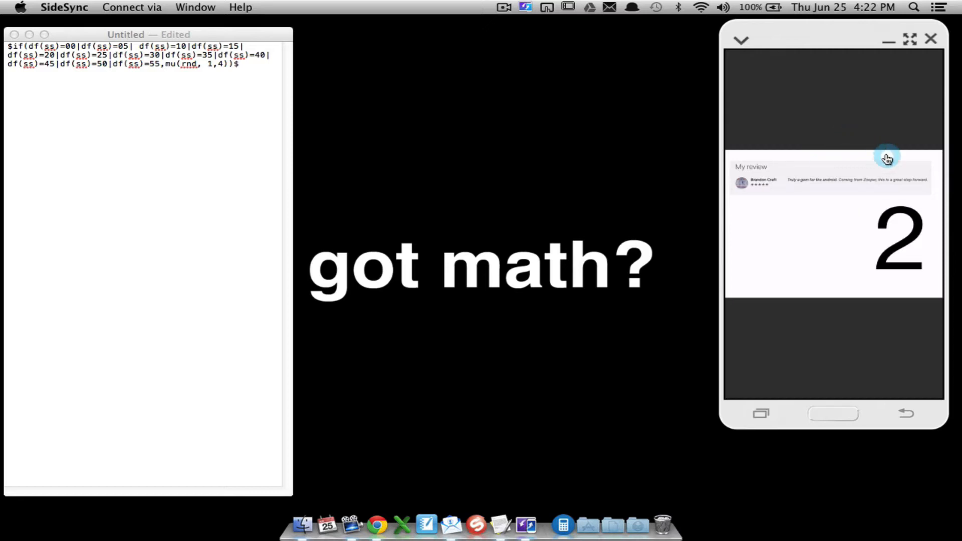
mouse_move(868, 355)
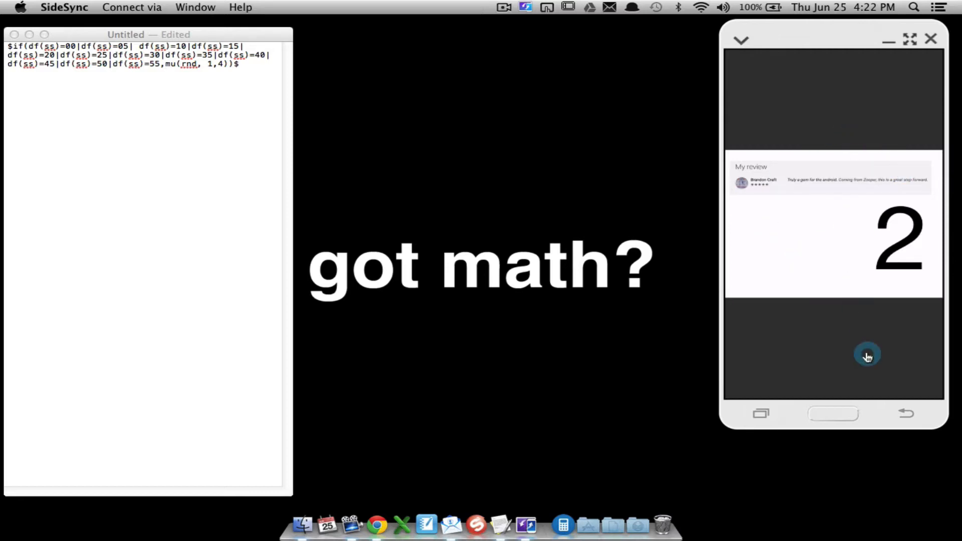
mouse_move(865, 336)
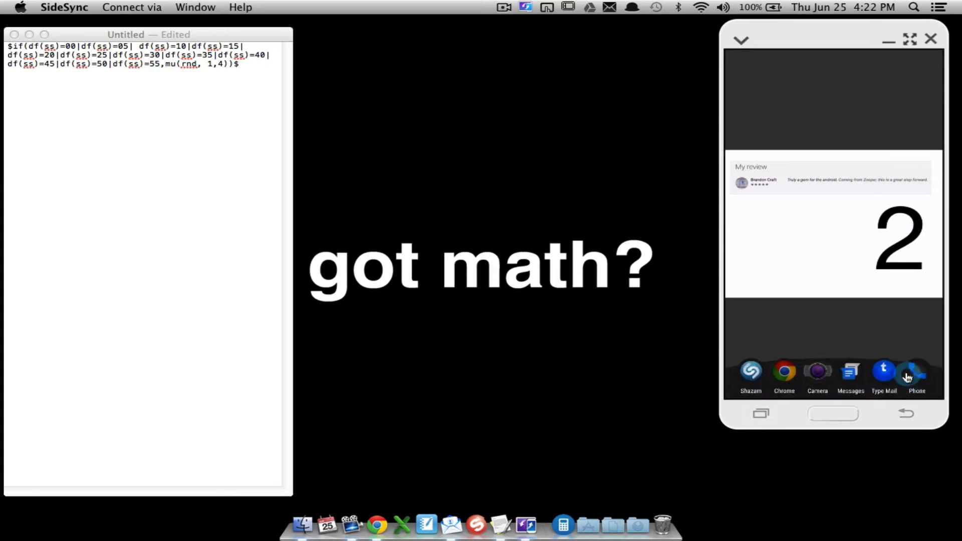
mouse_move(909, 373)
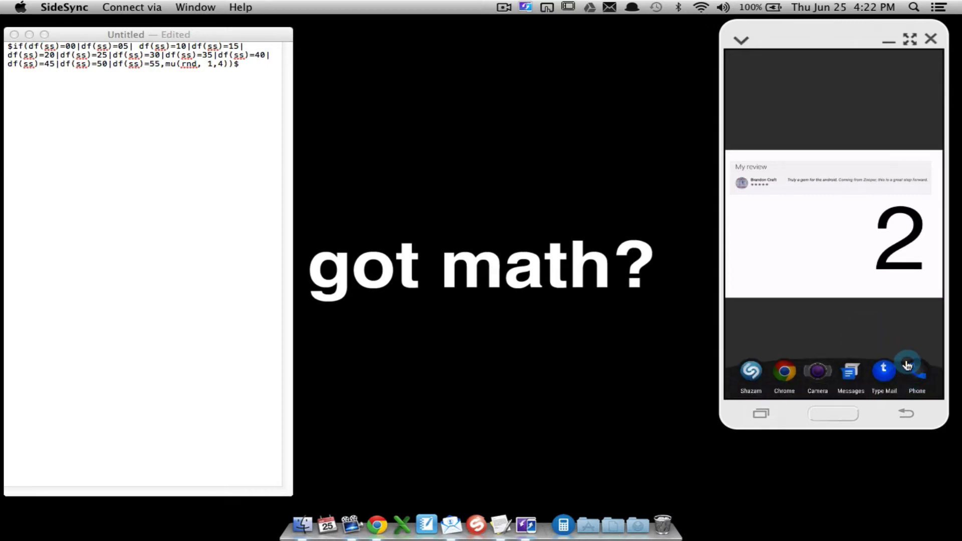
mouse_move(899, 392)
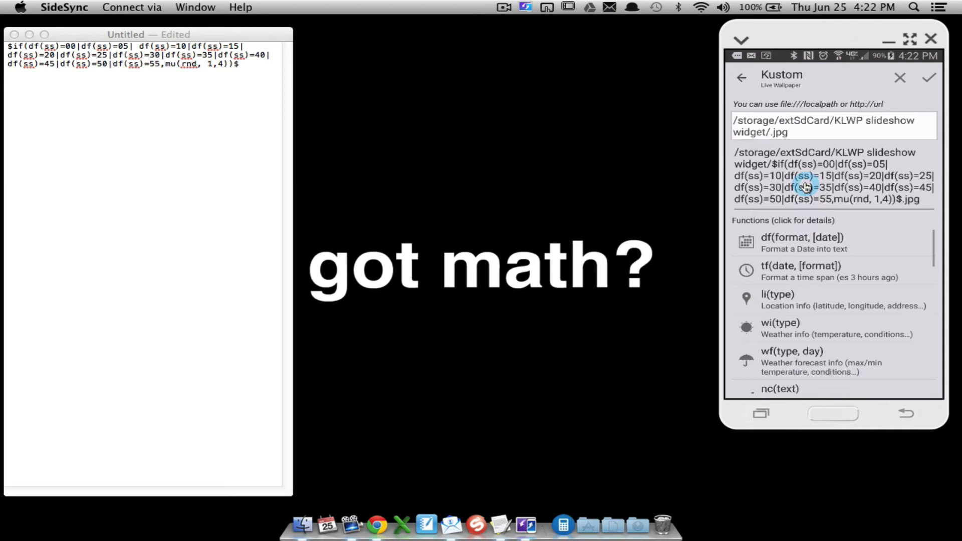
Exit the formula editor and open the Image item's Bitmap as a formula
click(933, 78)
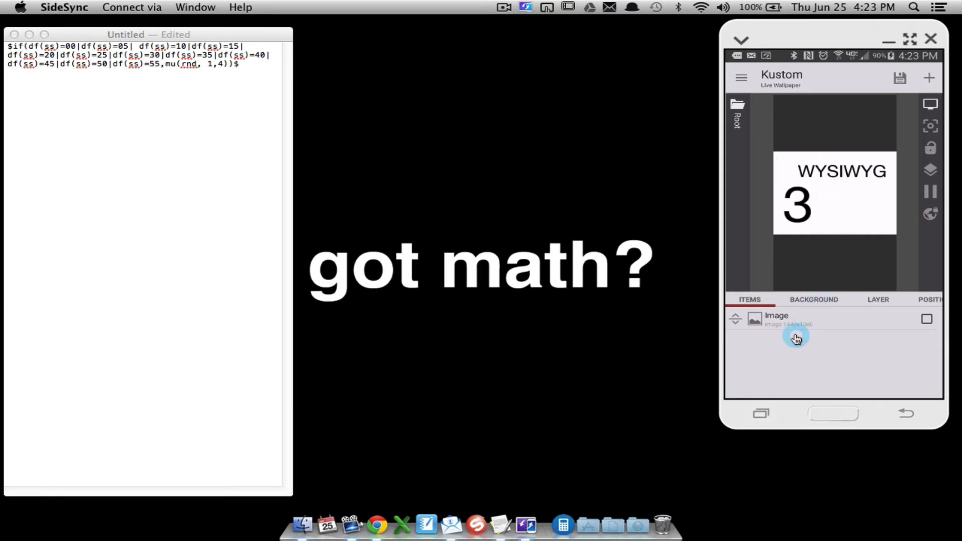
click(777, 319)
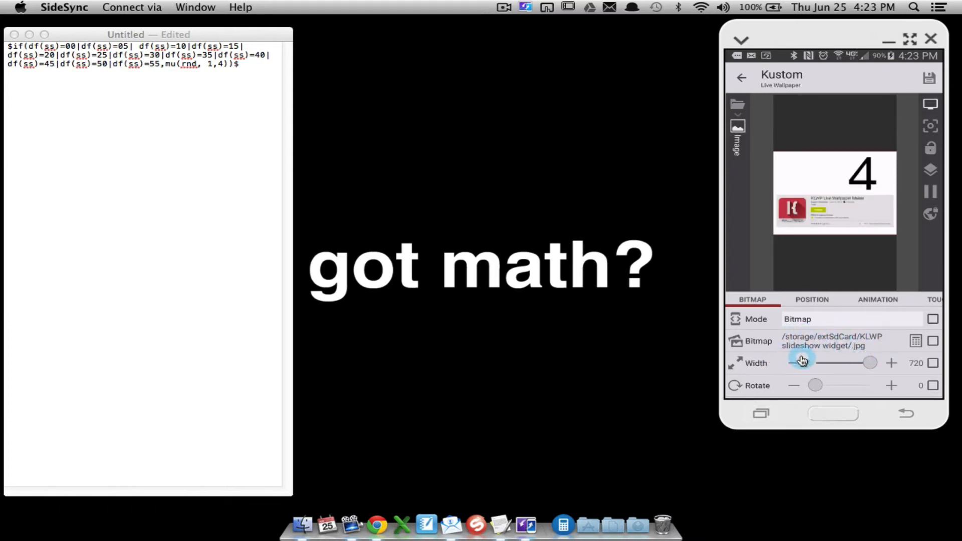
drag(801, 363, 870, 363)
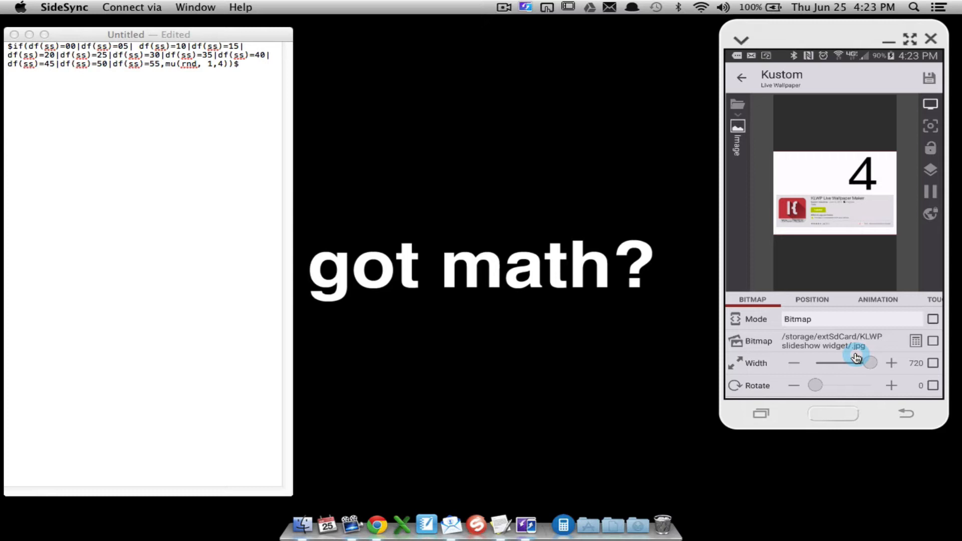
click(915, 341)
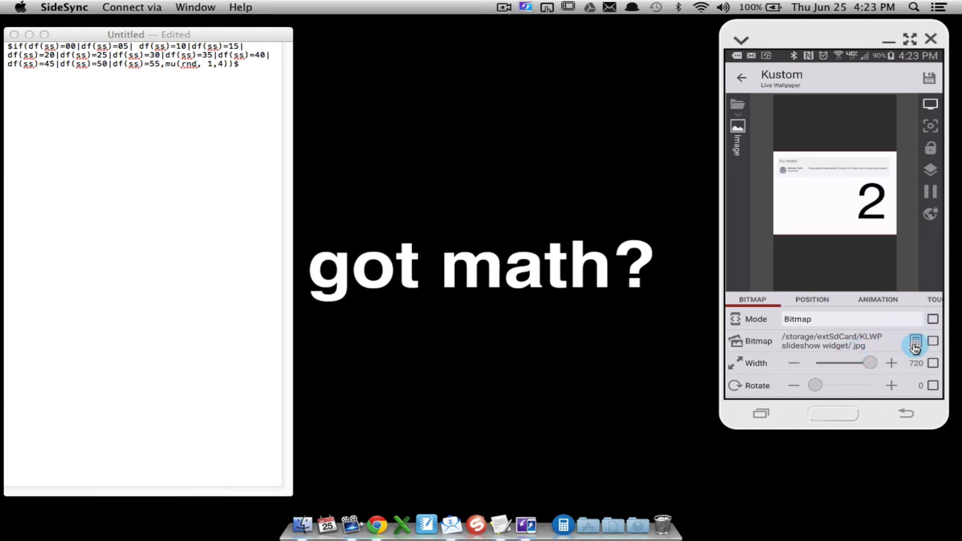
click(914, 341)
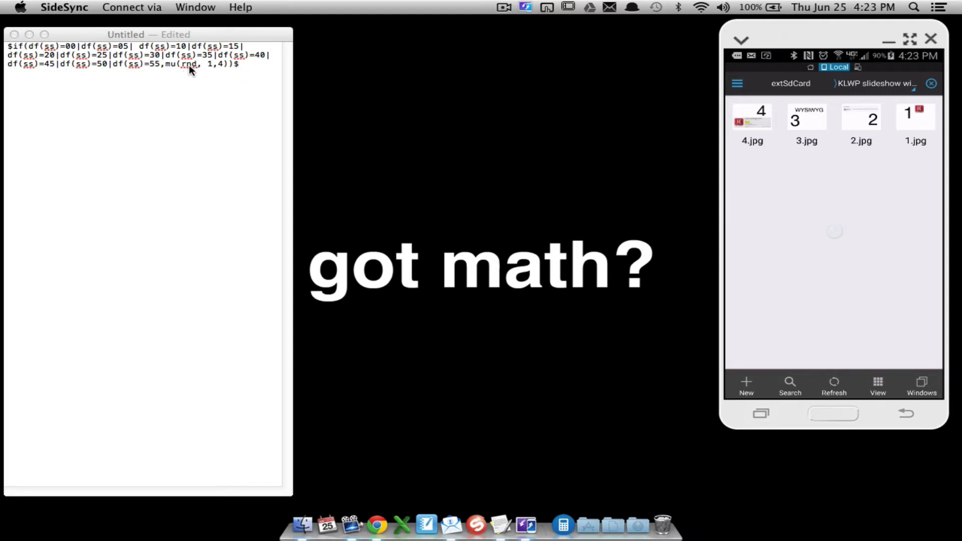
mouse_move(205, 73)
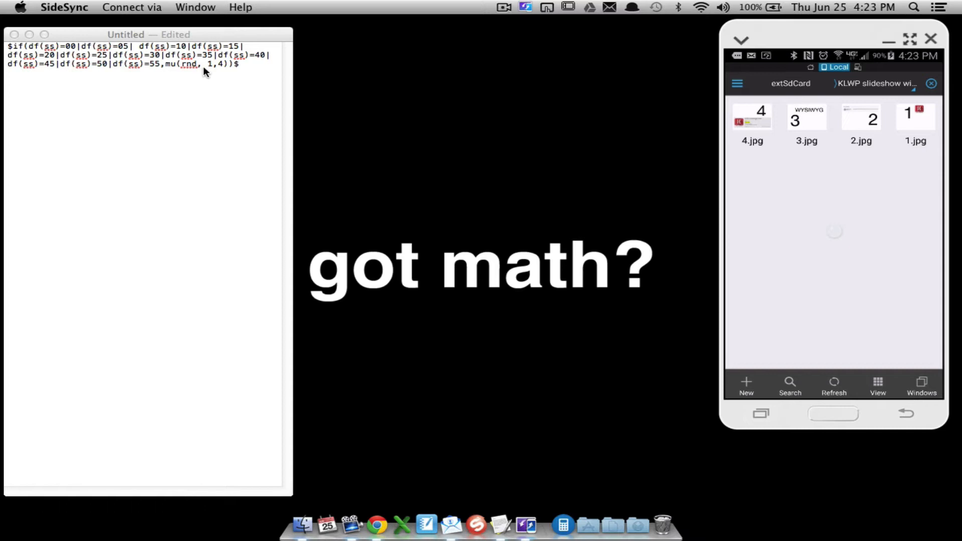
mouse_move(212, 76)
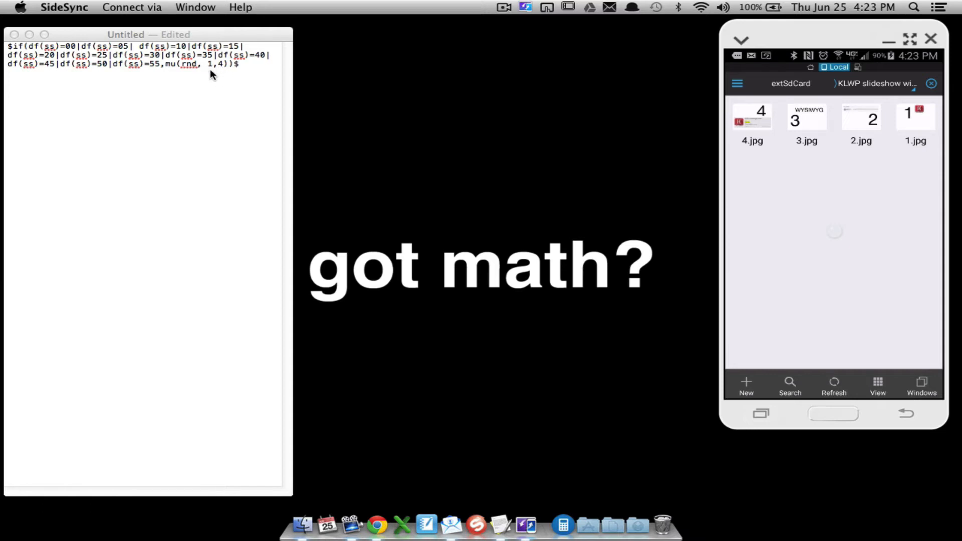
mouse_move(220, 71)
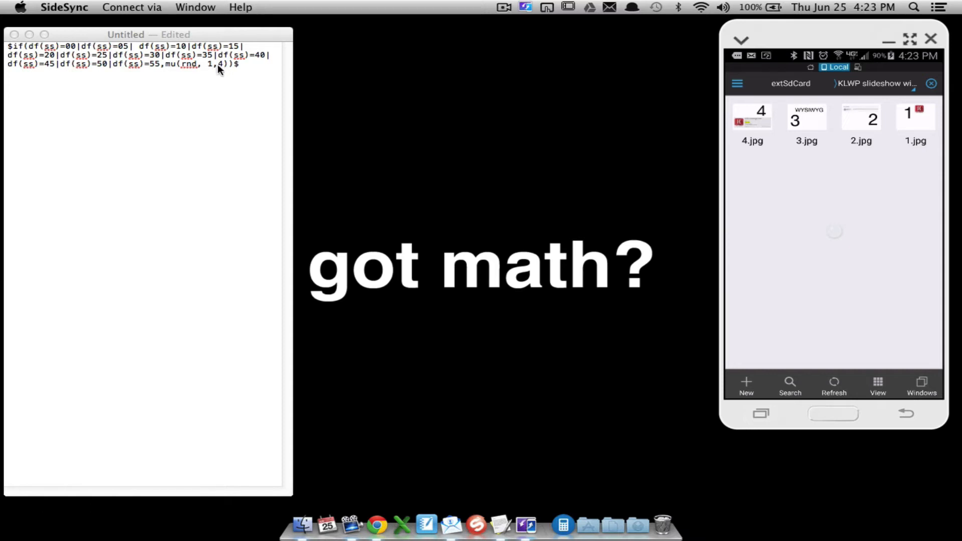
mouse_move(212, 72)
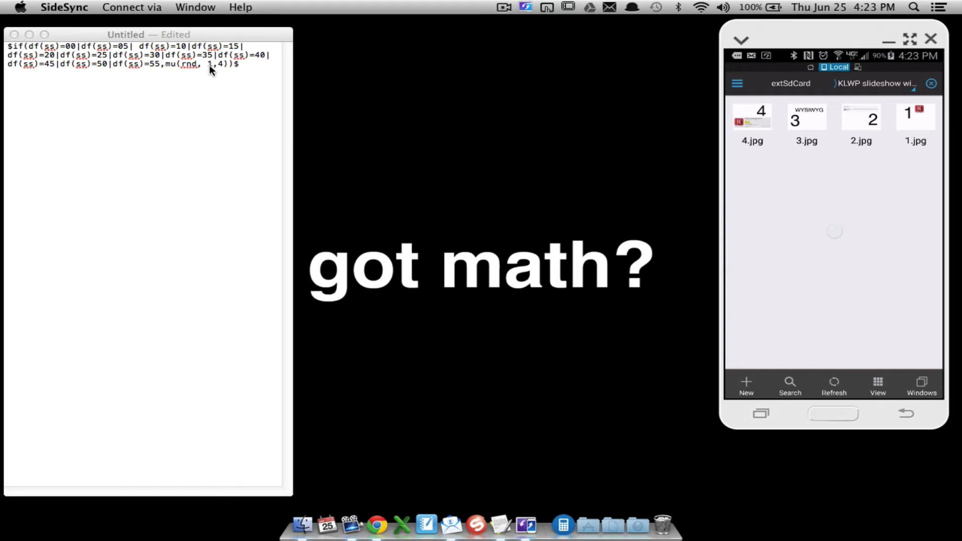
mouse_move(216, 71)
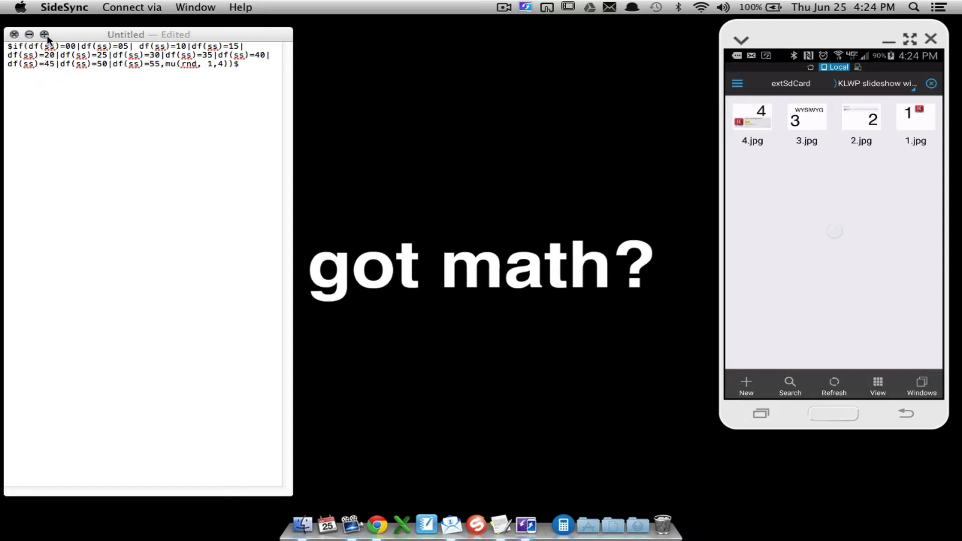
mouse_move(211, 38)
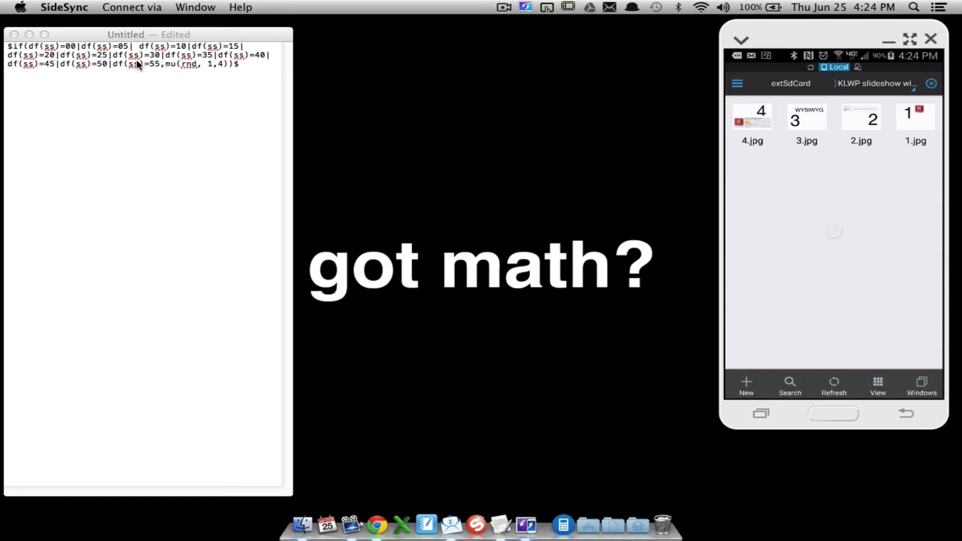
mouse_move(185, 72)
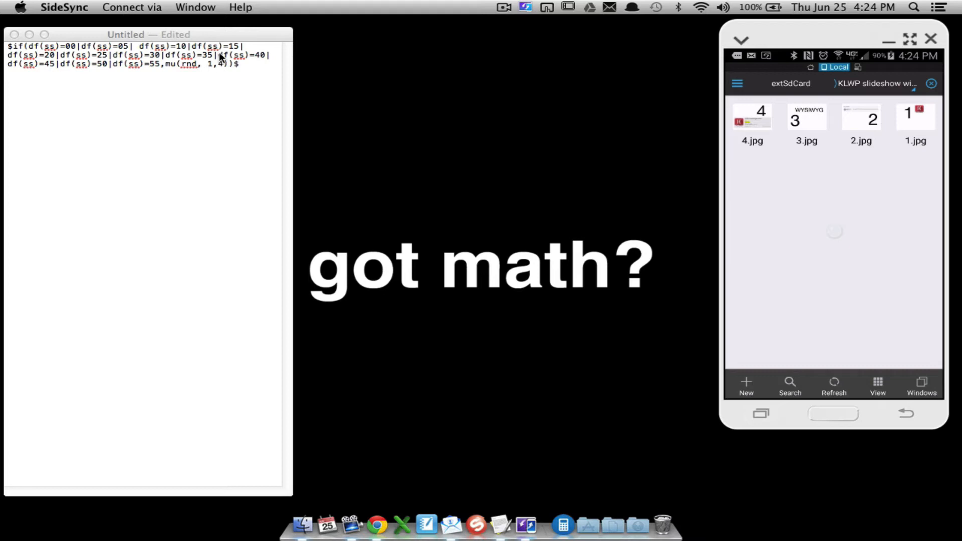
Select 1.jpg and copy its full path from Properties
click(905, 116)
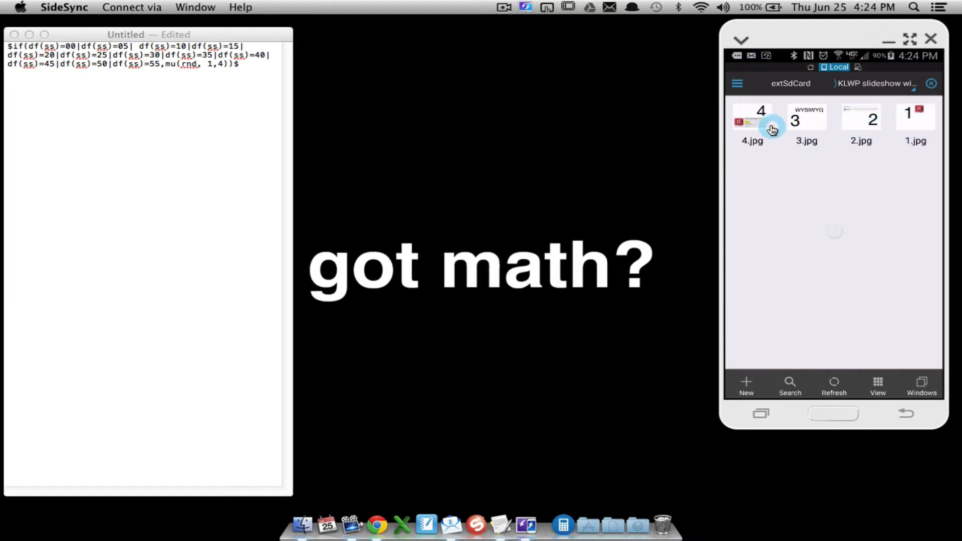
mouse_move(905, 308)
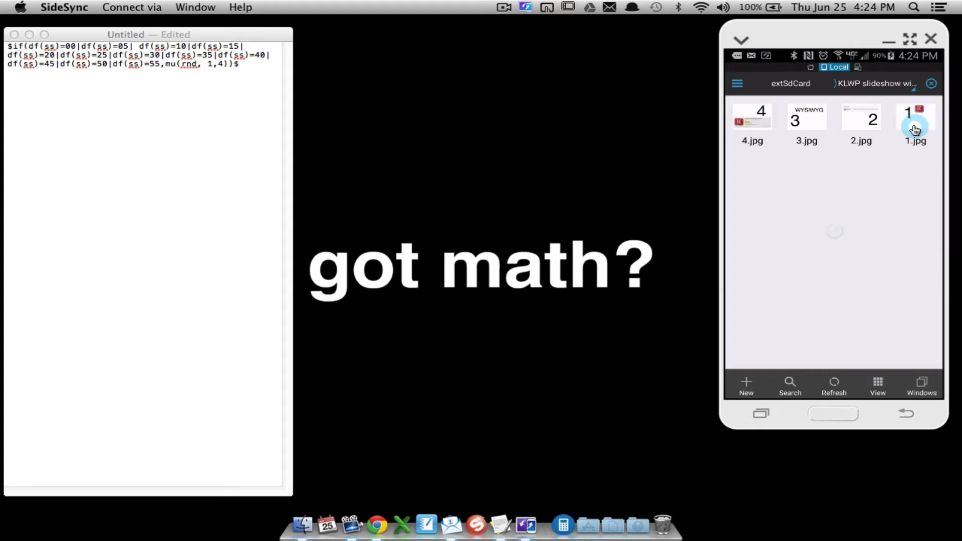
click(914, 127)
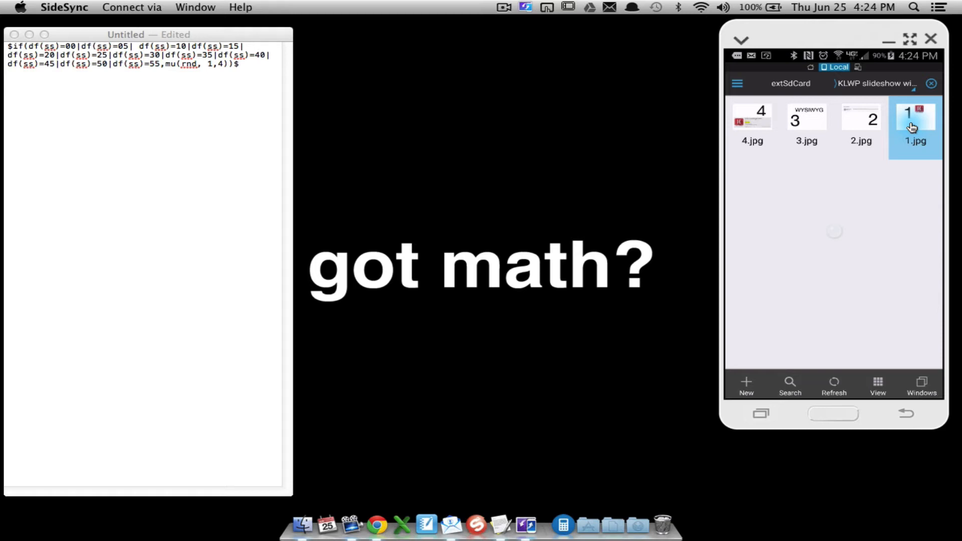
click(913, 125)
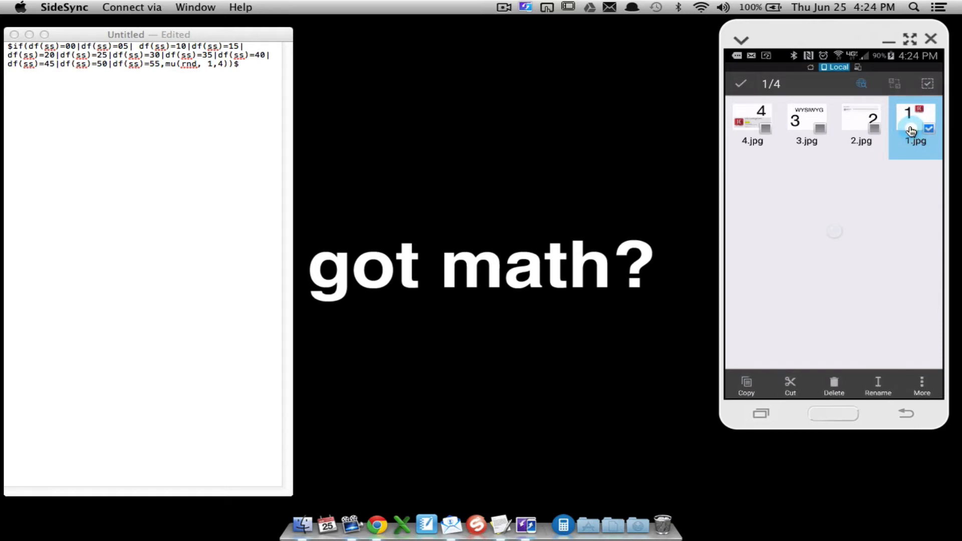
click(922, 385)
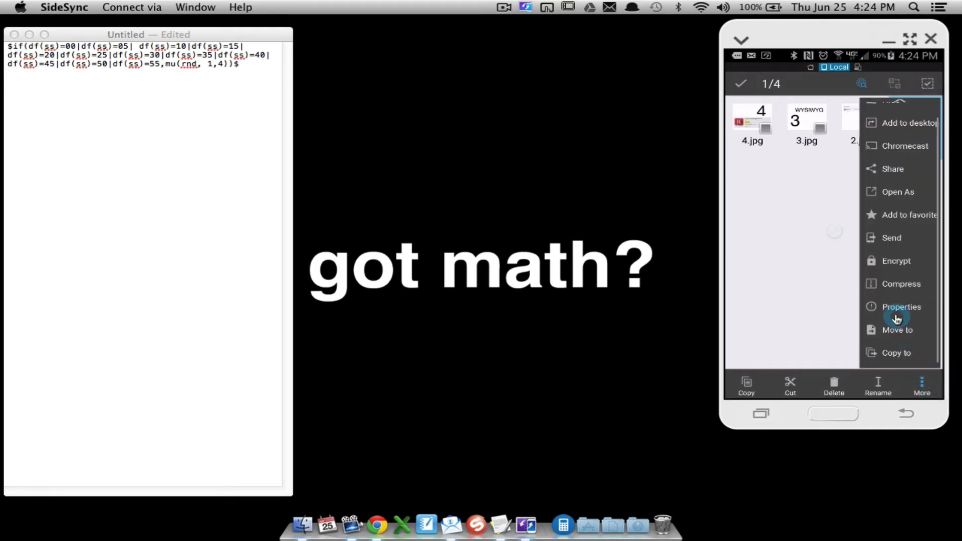
click(901, 317)
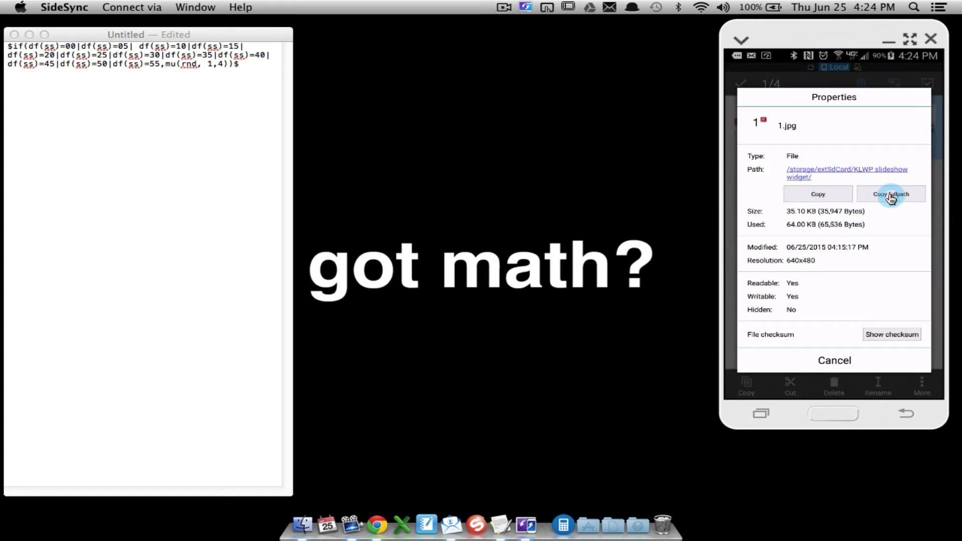
click(891, 194)
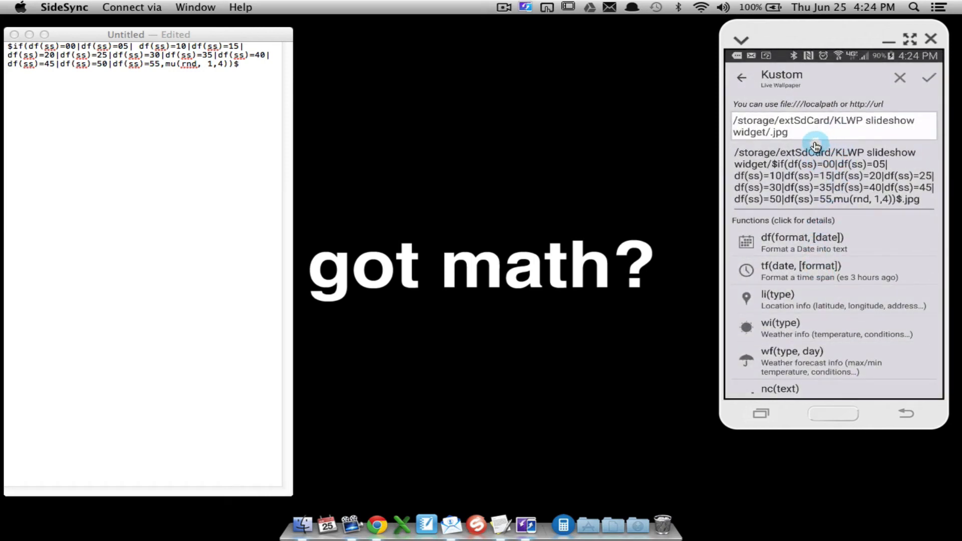
mouse_move(931, 209)
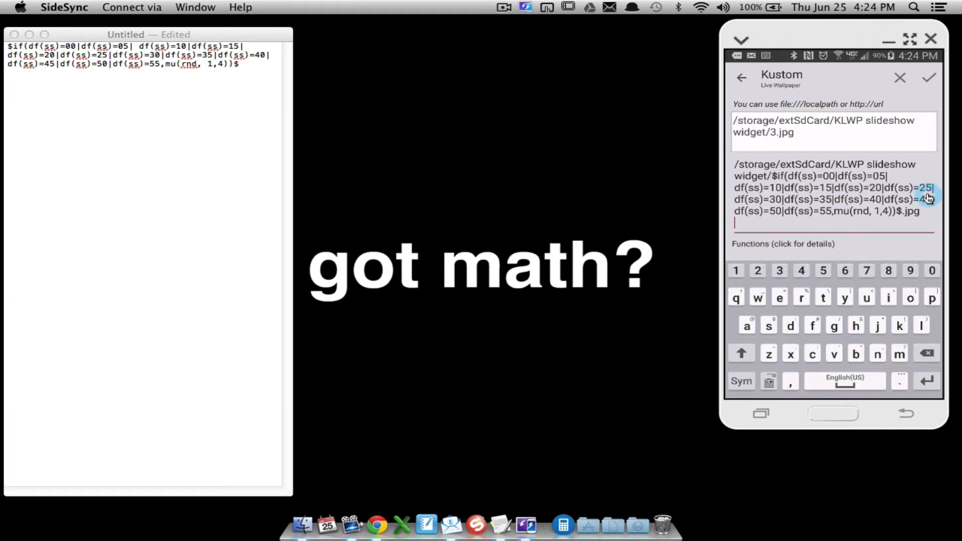
Paste the 1.jpg path into the bitmap formula, leaving a single SD-card path
click(737, 225)
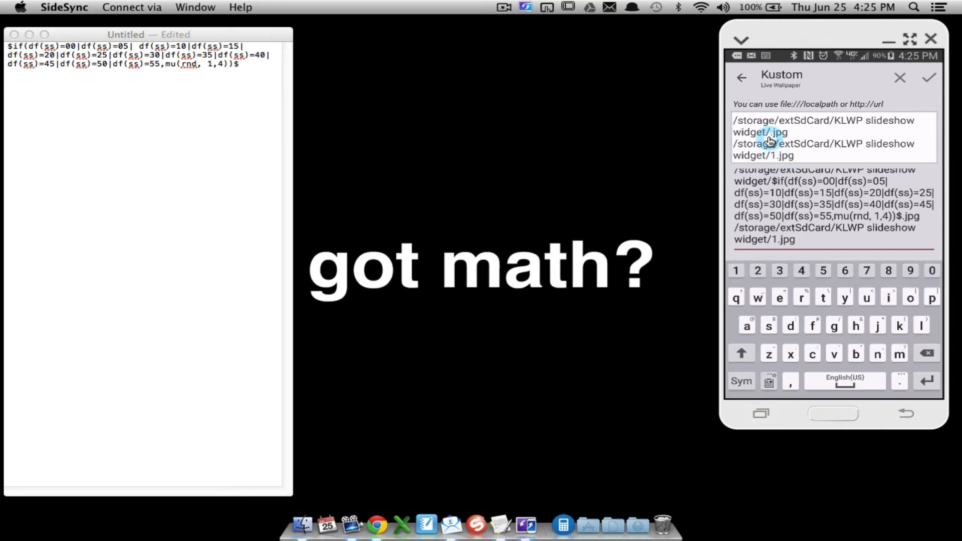
click(768, 137)
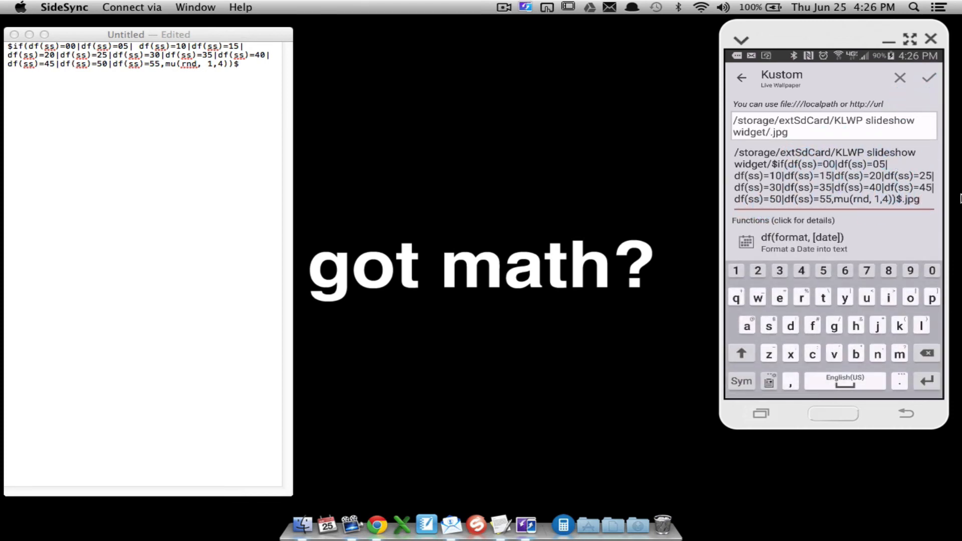
Accept the random-image formula and return to the Image item's Bitmap with image 1 previewed
click(932, 79)
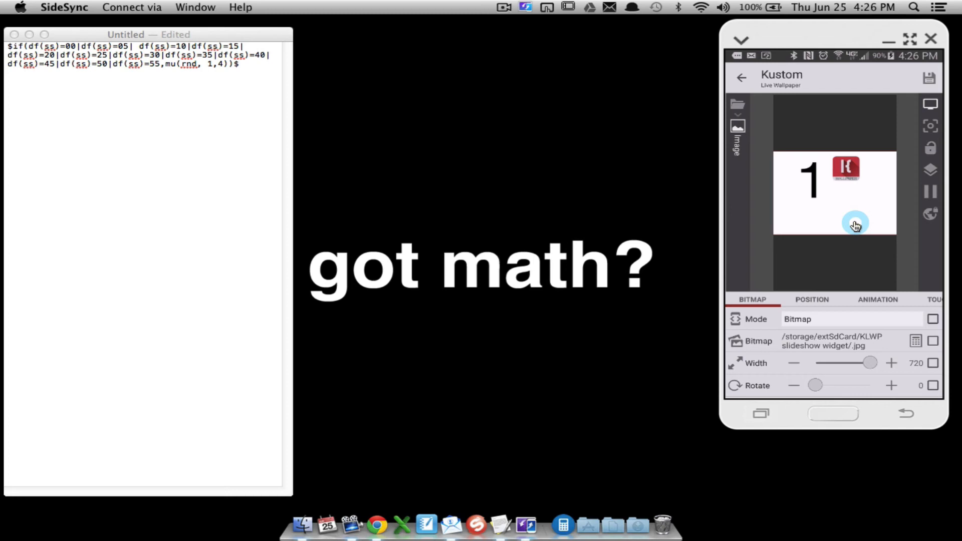
click(929, 78)
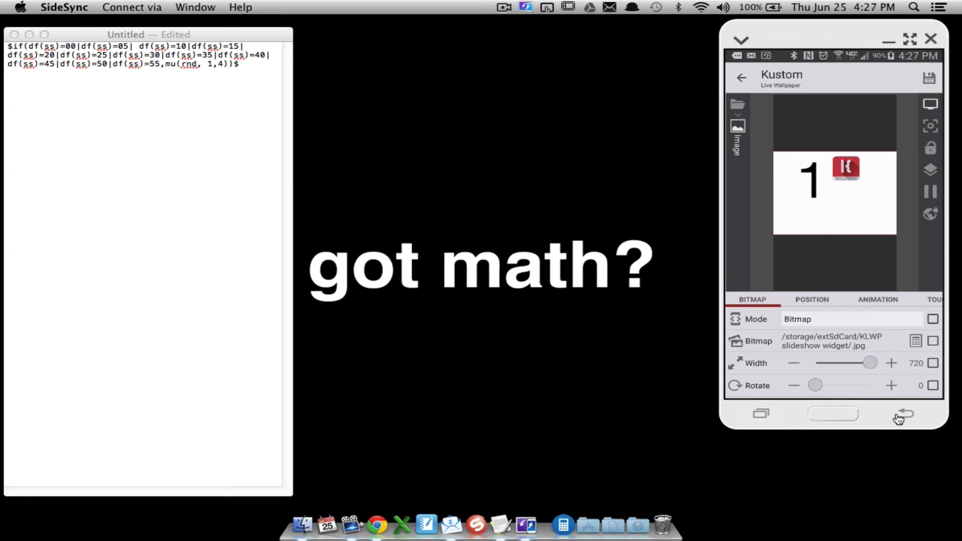
Return to the home screen and watch the wallpaper cycle through images 3, 4 and 2
click(899, 419)
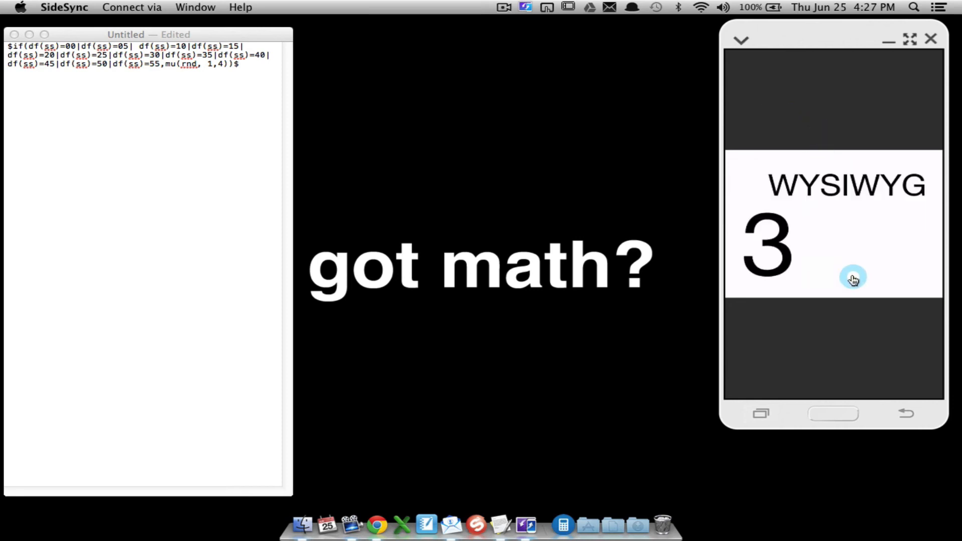
mouse_move(814, 196)
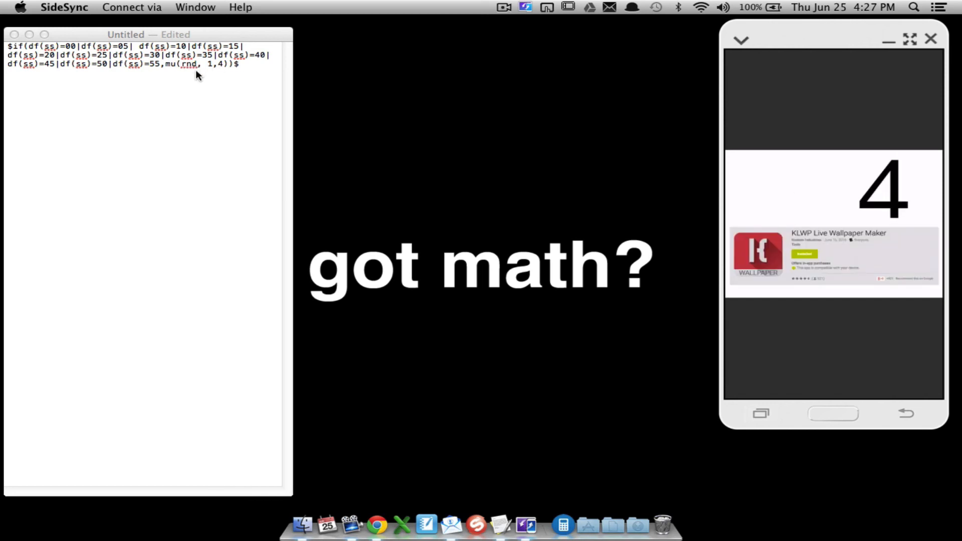
click(833, 176)
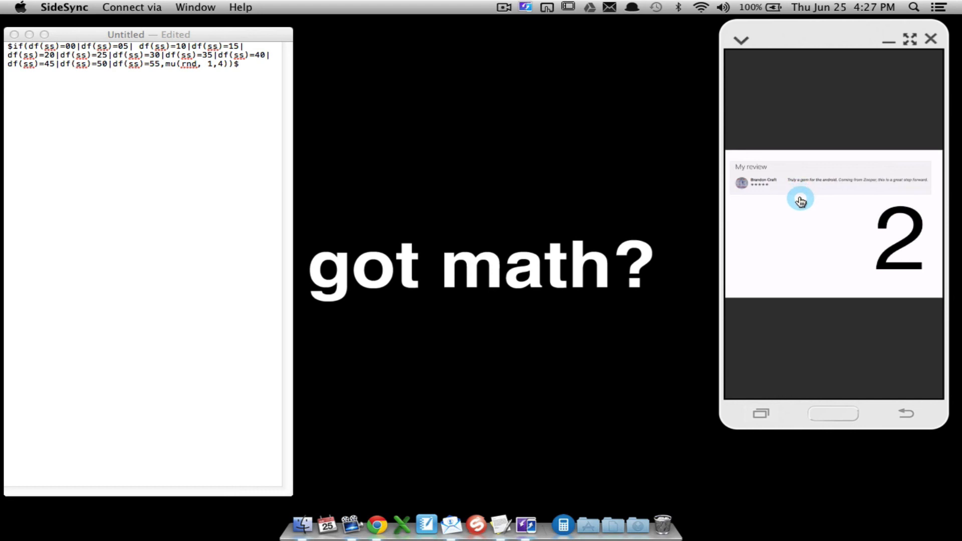
mouse_move(798, 198)
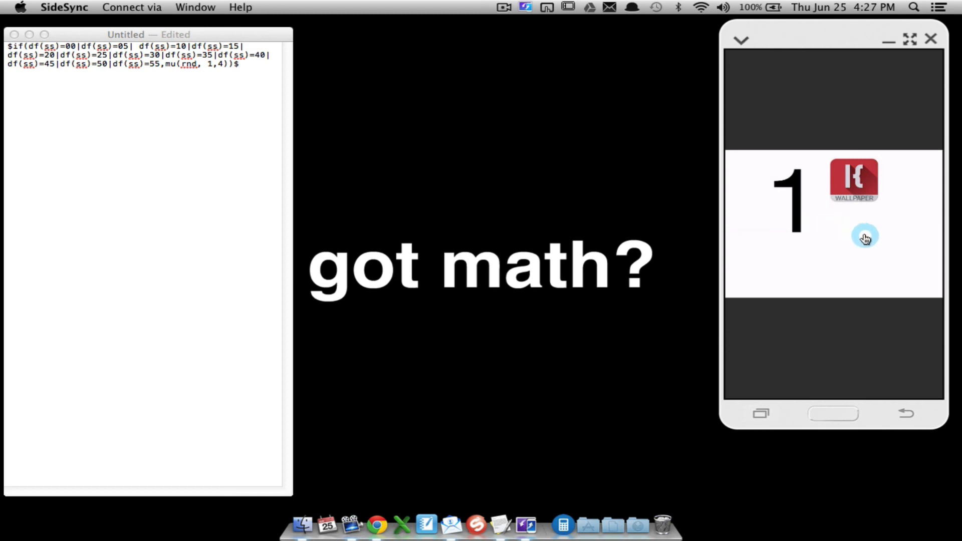
mouse_move(825, 227)
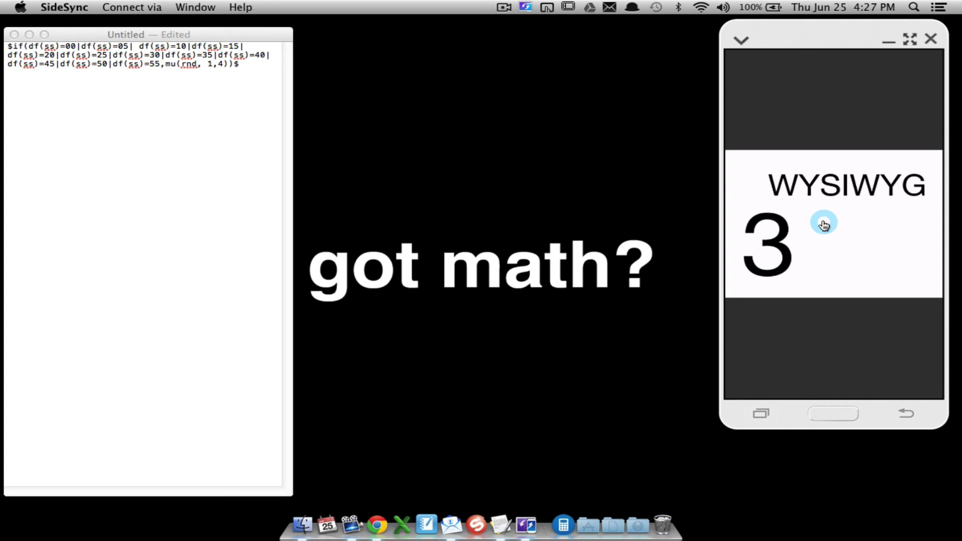
mouse_move(823, 218)
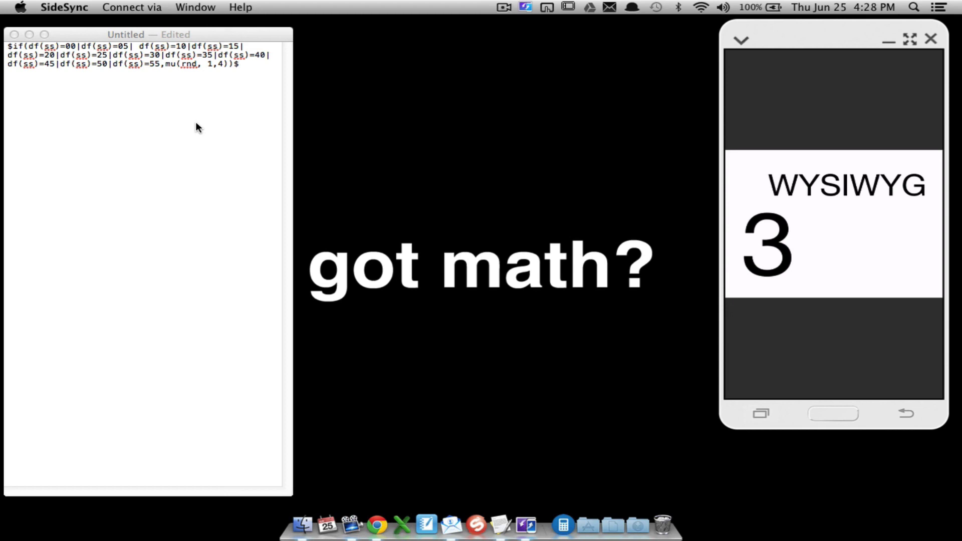
Change the TextEdit formula's random range from mu(rnd, 1,4) to 1 to 20
click(221, 67)
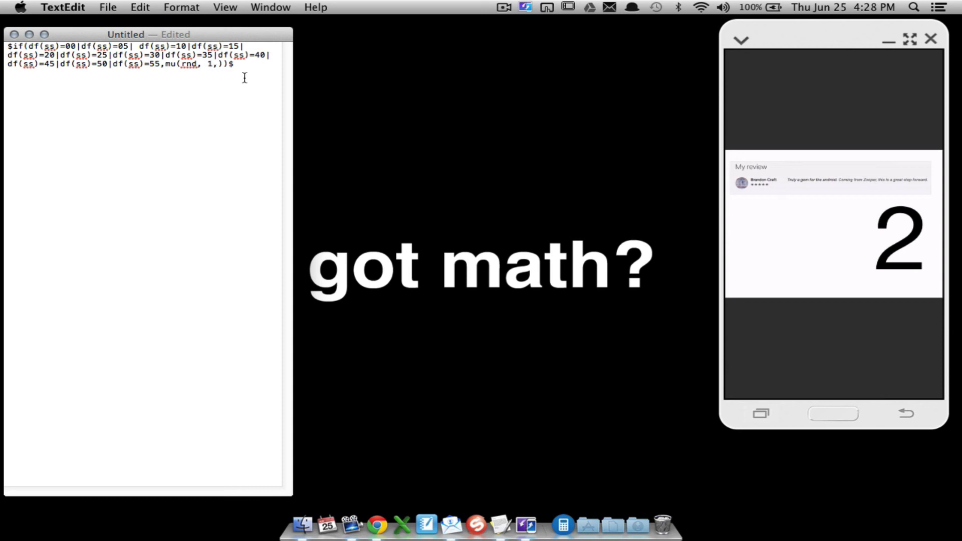
text(20)
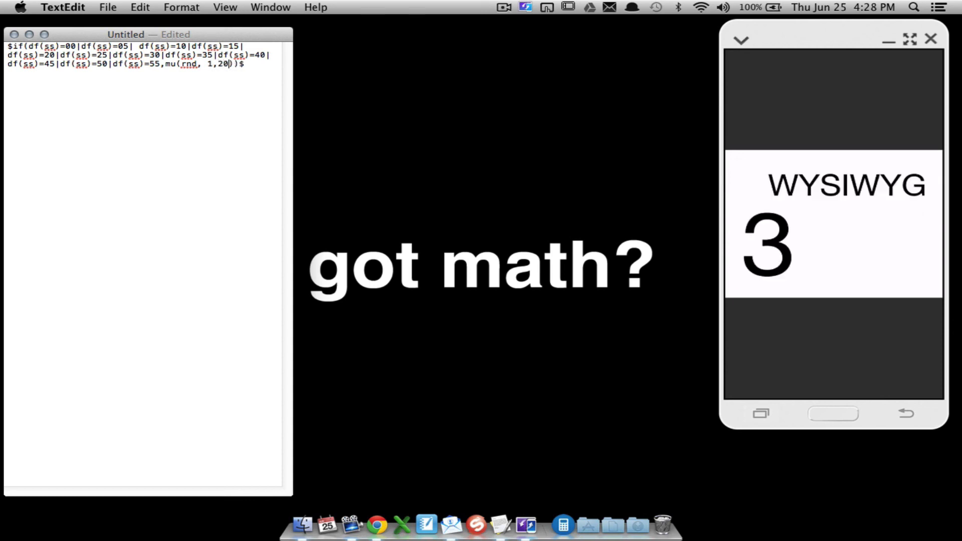